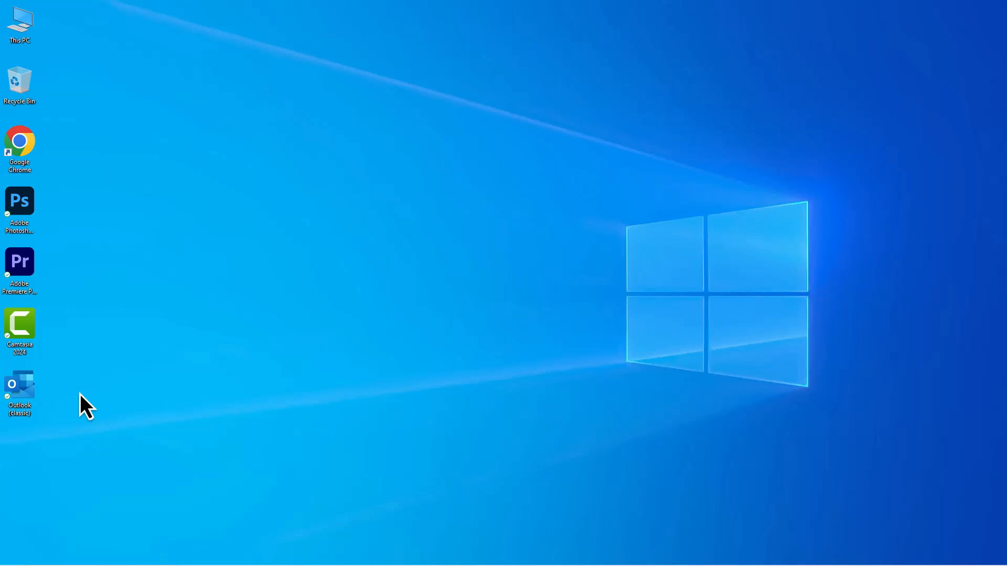
# - Reach the Microsoft account web page via Start, Windows Settings and 'My Microsoft account'
pyautogui.doubleClick(19, 385)
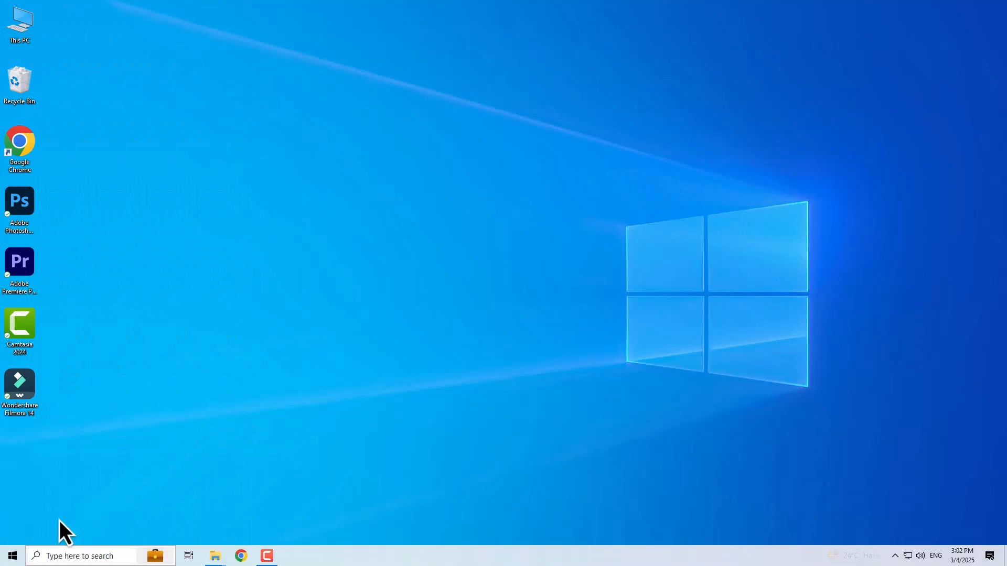
pyautogui.click(11, 556)
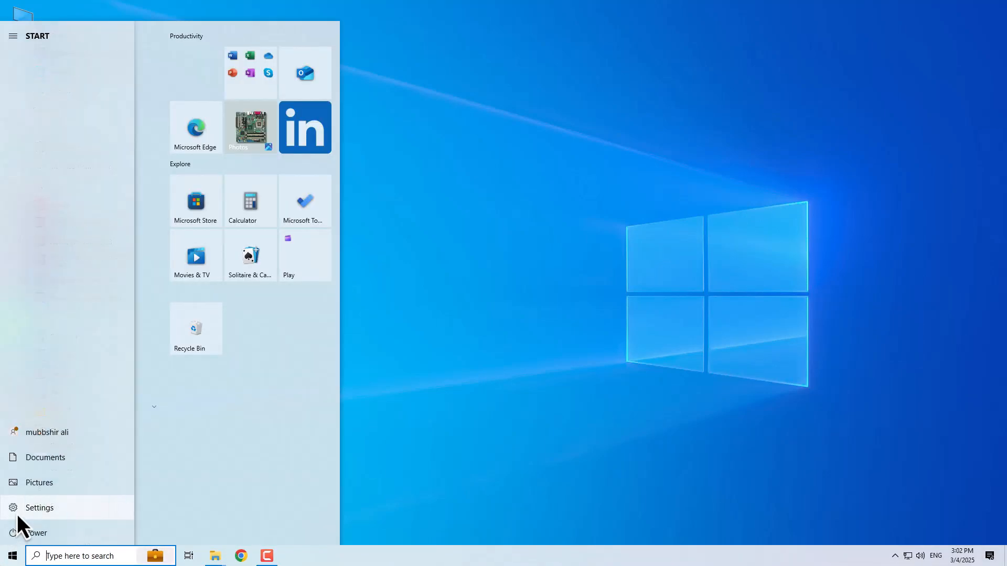
pyautogui.click(39, 508)
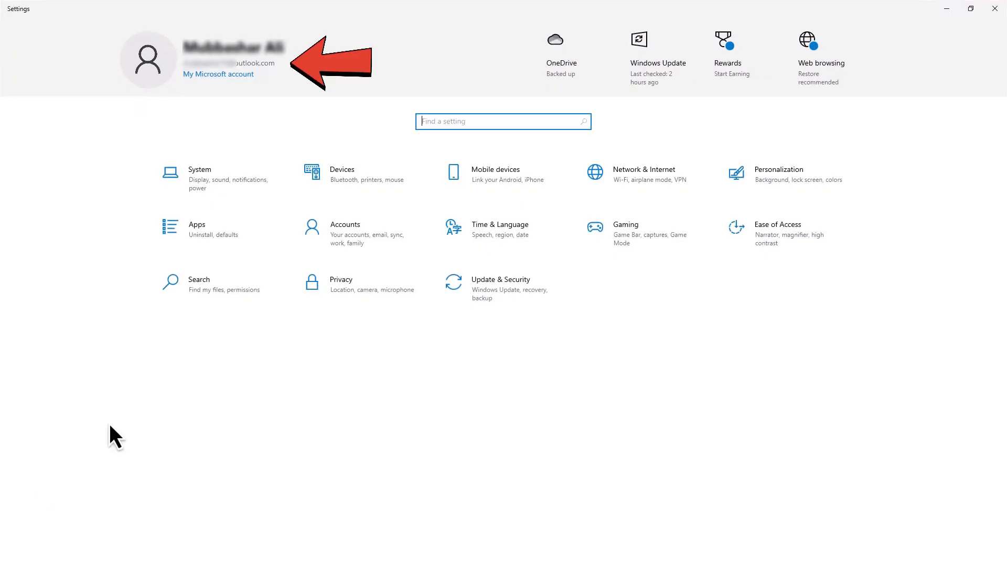
pyautogui.moveTo(213, 104)
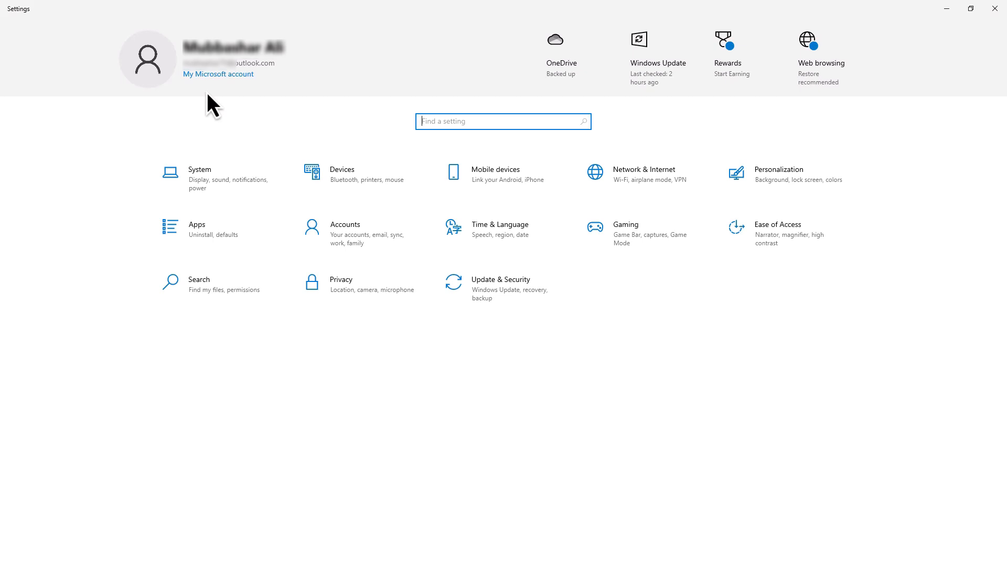
pyautogui.click(218, 73)
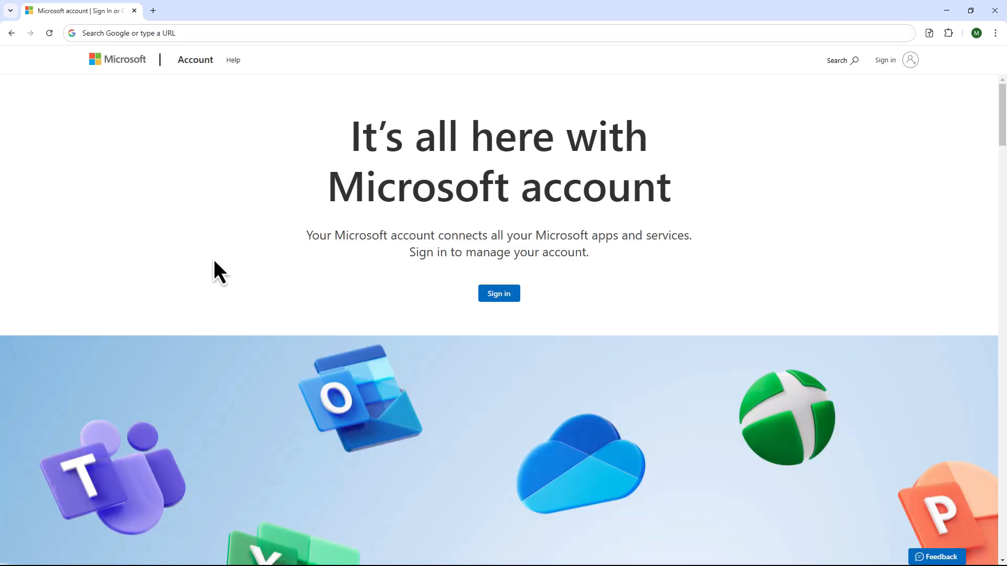
# - Begin sign-in with the outlook.com address and continue to the password prompt
pyautogui.click(499, 293)
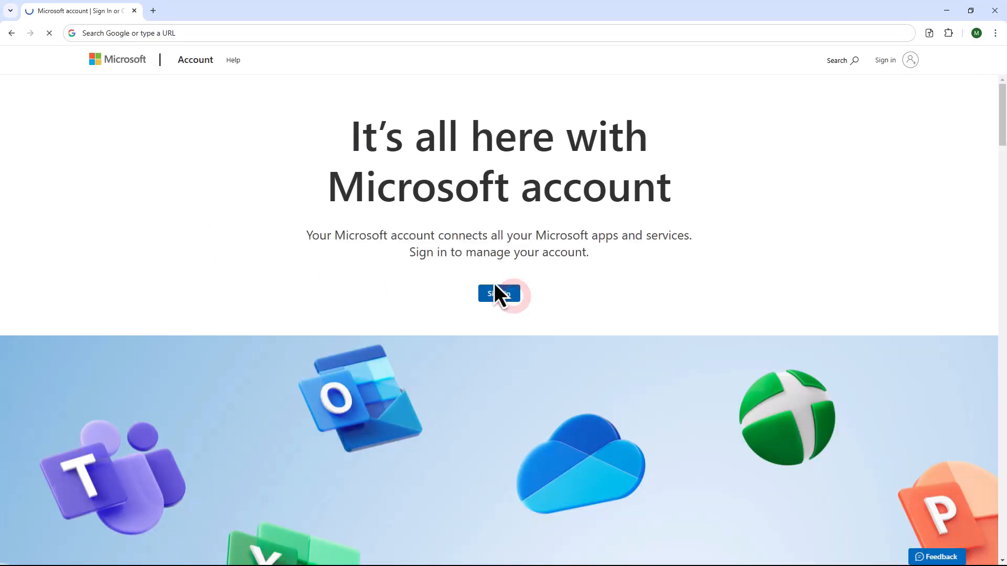
pyautogui.click(498, 293)
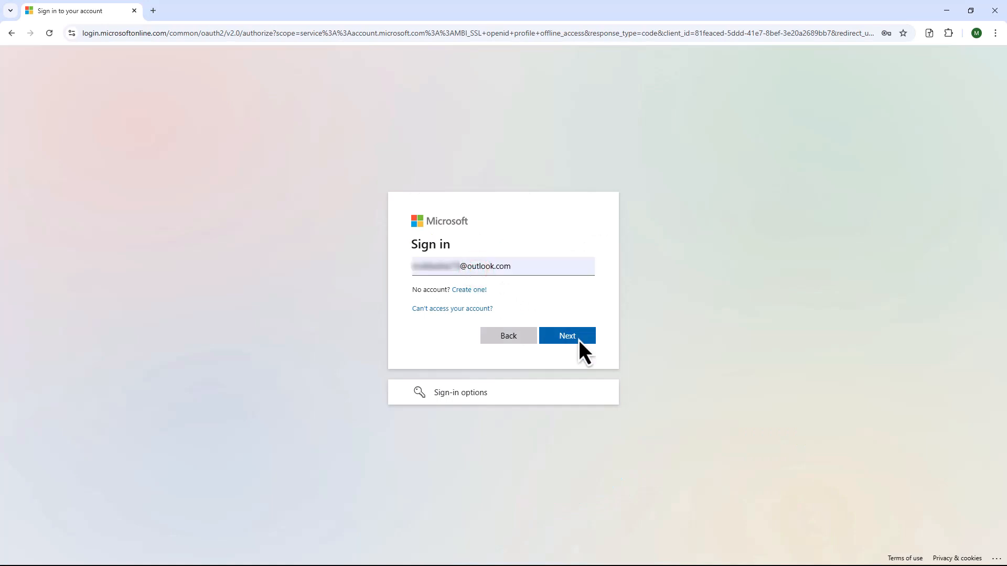
pyautogui.click(566, 335)
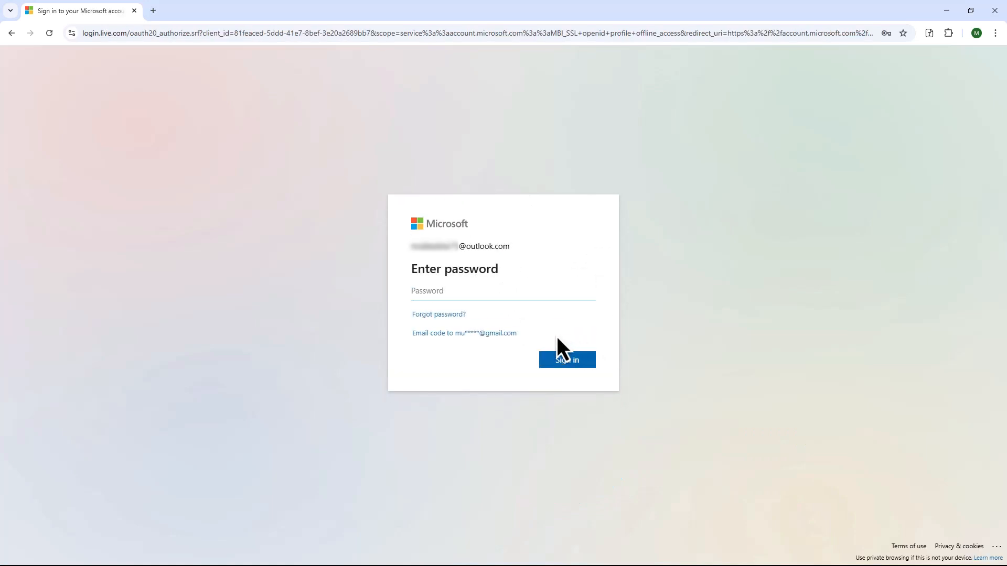
# - Choose 'Forgot password?', complete the recovery email and request a security code
pyautogui.click(439, 314)
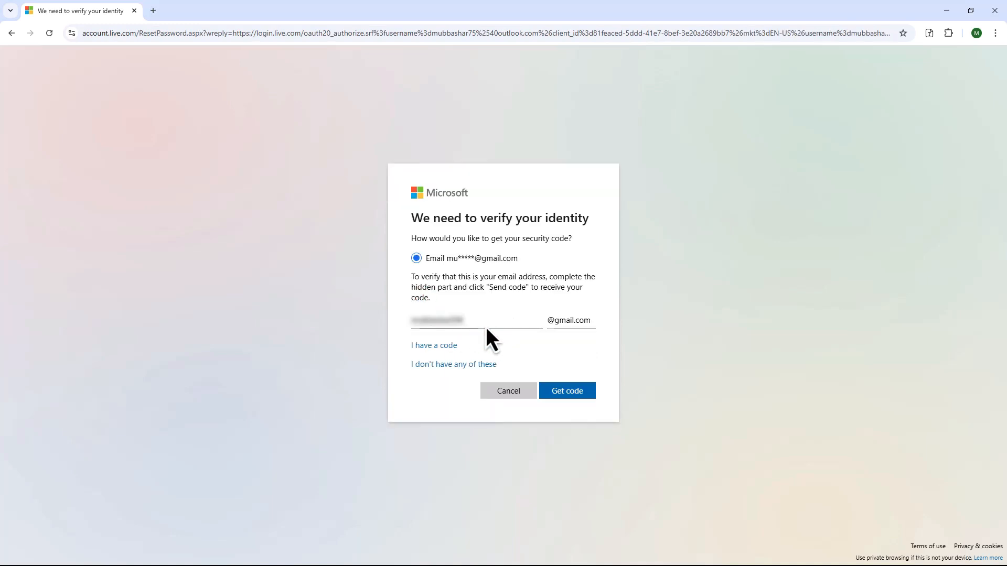
pyautogui.click(565, 390)
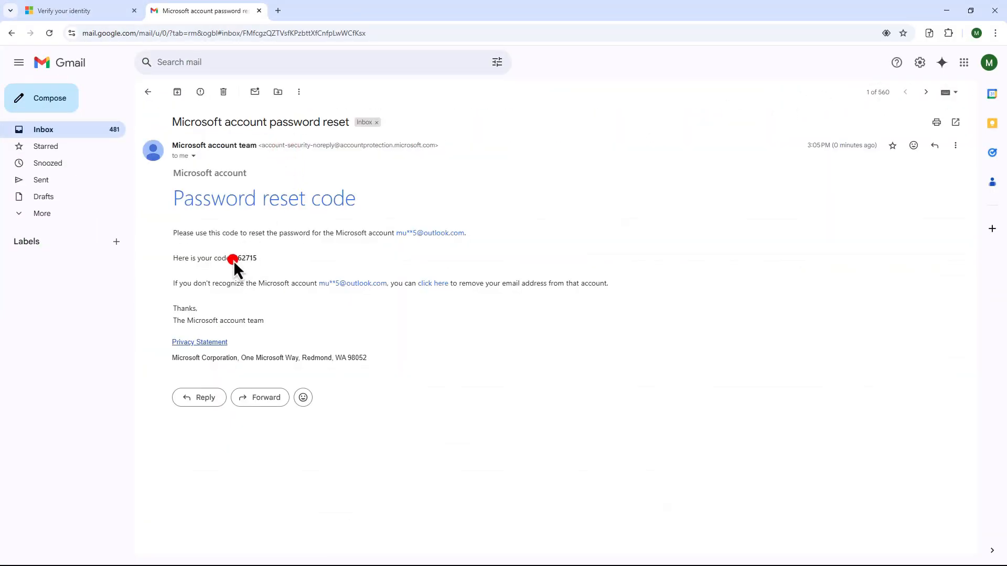
# - Copy the emailed code from Gmail, paste it into Enter code and submit it
pyautogui.doubleClick(245, 258)
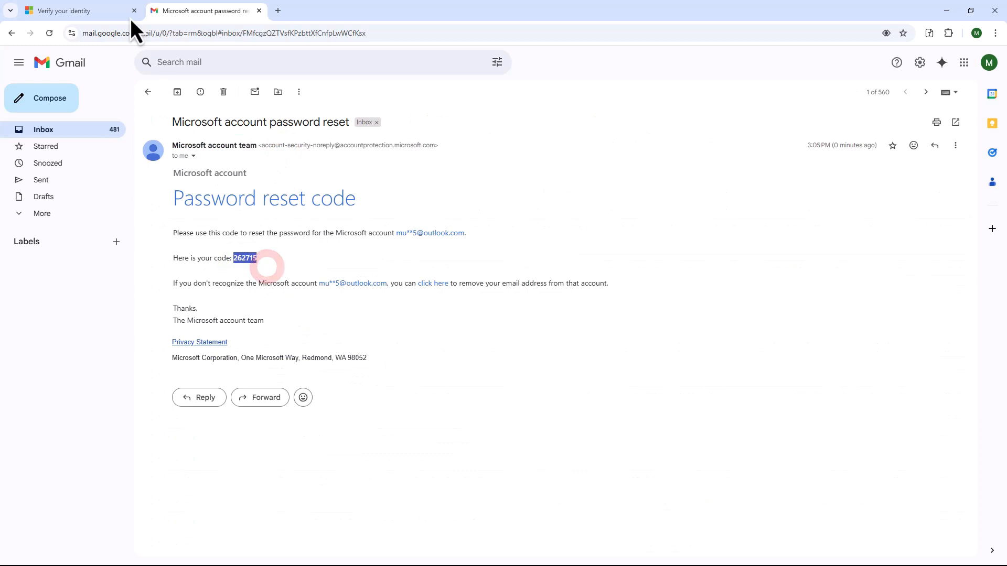
pyautogui.rightClick(437, 306)
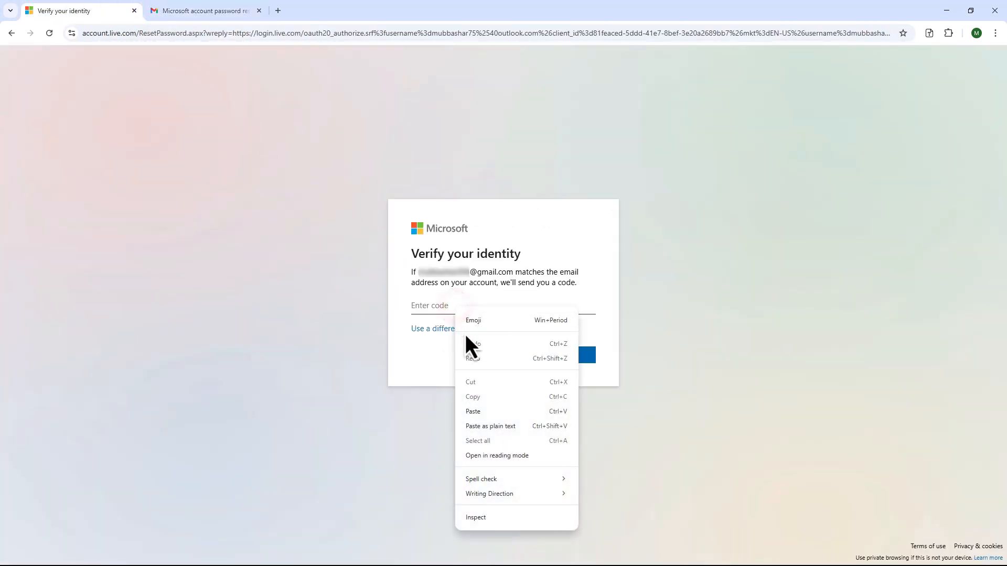
pyautogui.click(474, 411)
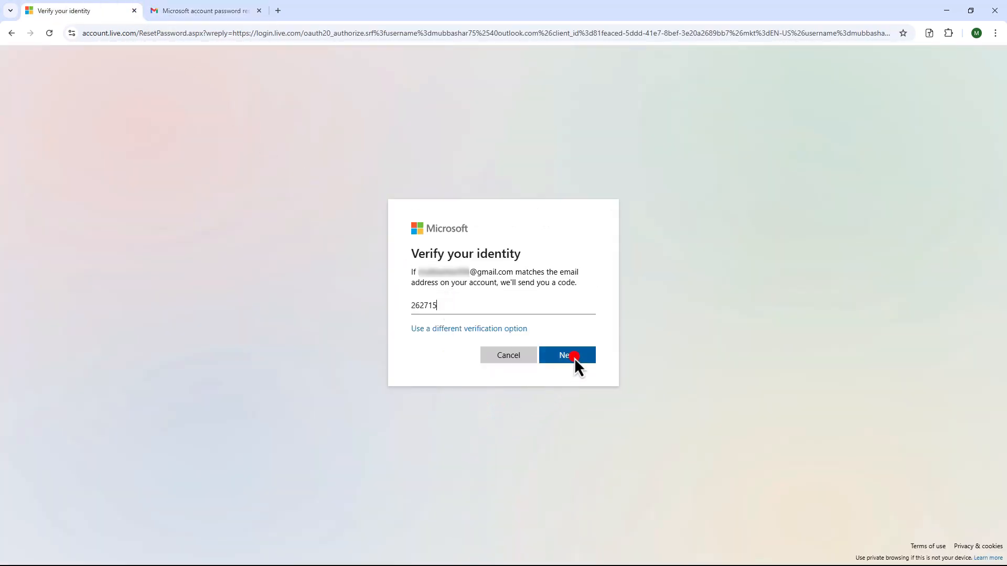
pyautogui.click(565, 356)
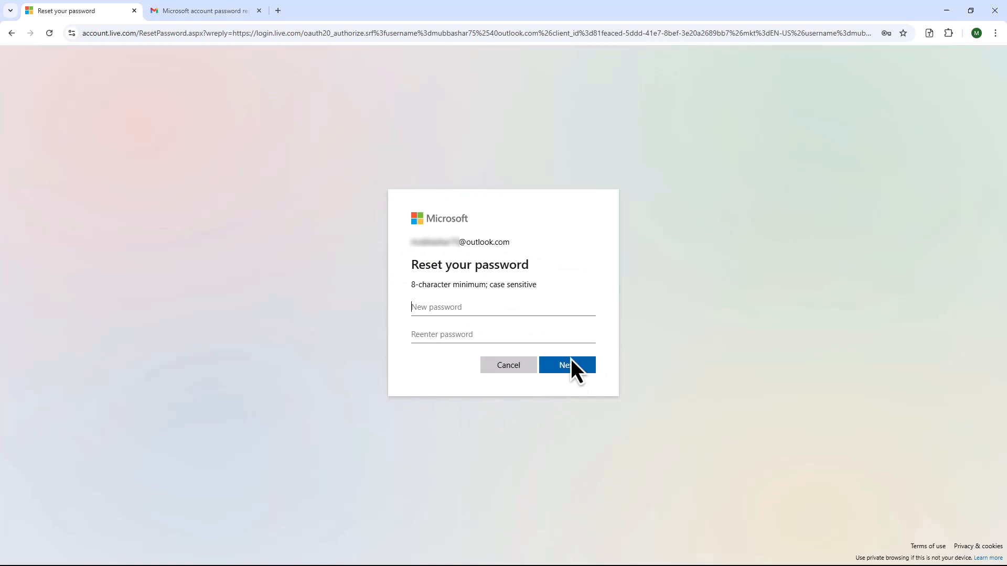
# - Enter 'password' as the new password, confirm 'Security info updated', and return to sign-in
pyautogui.write('password')
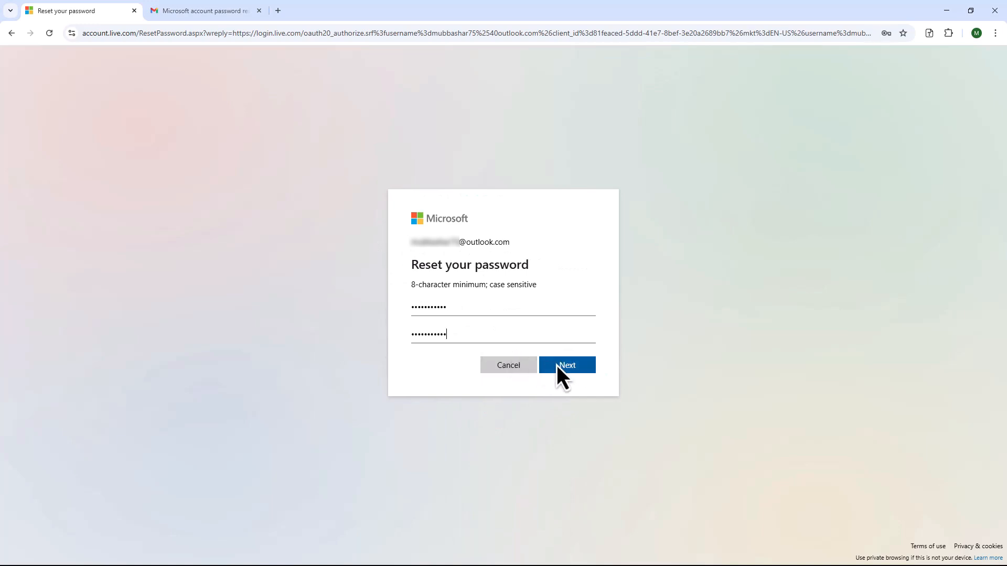
pyautogui.click(553, 365)
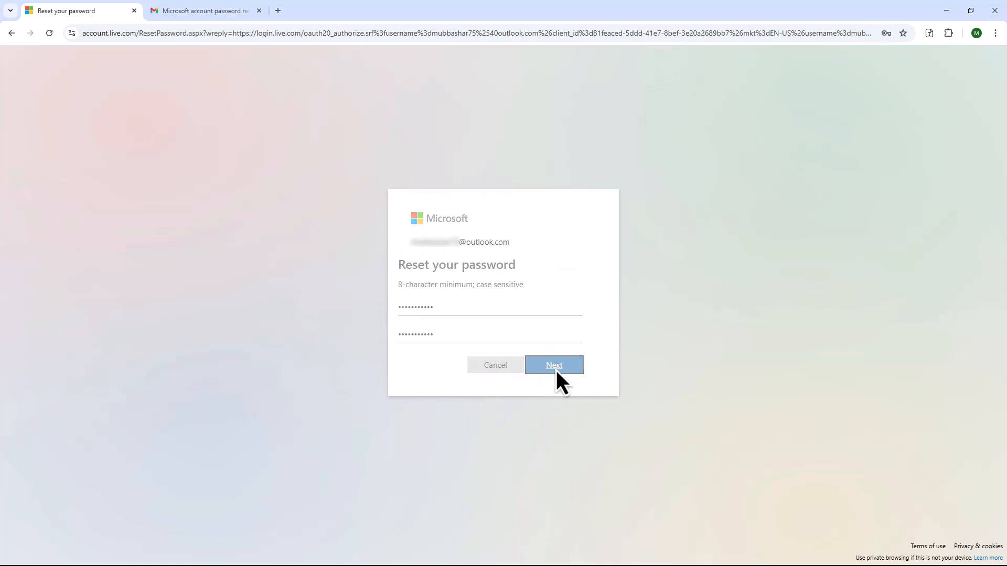
pyautogui.click(552, 365)
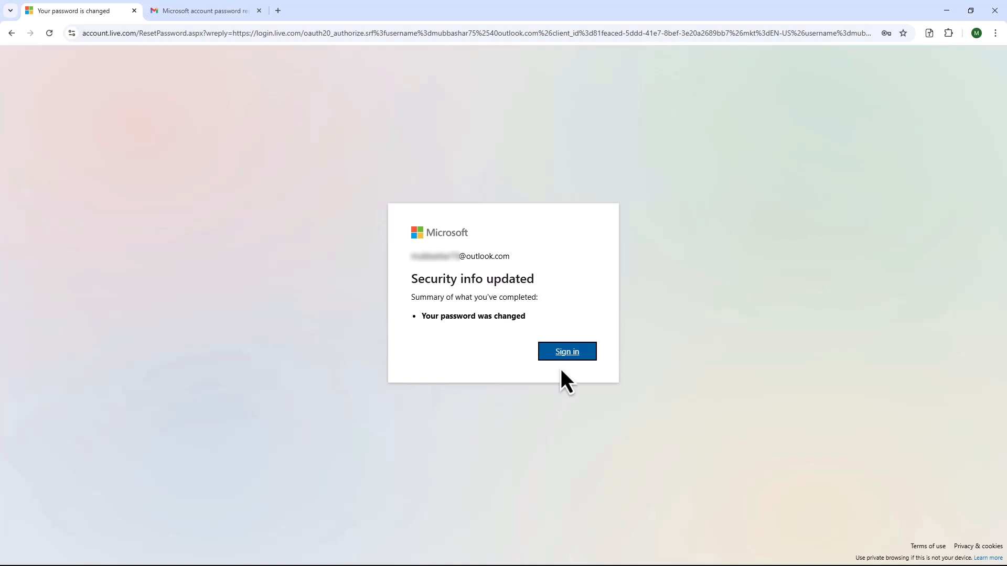
pyautogui.click(565, 352)
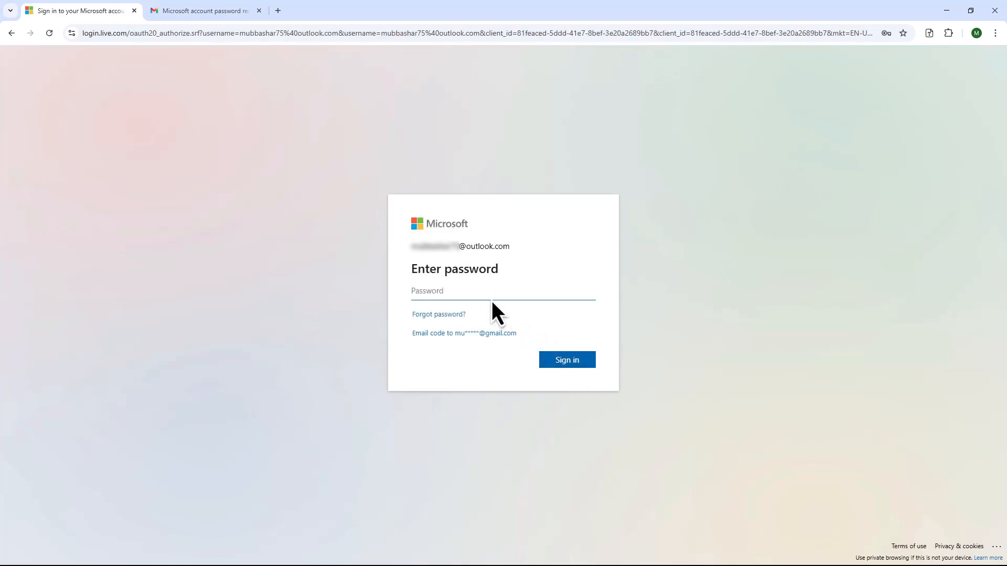